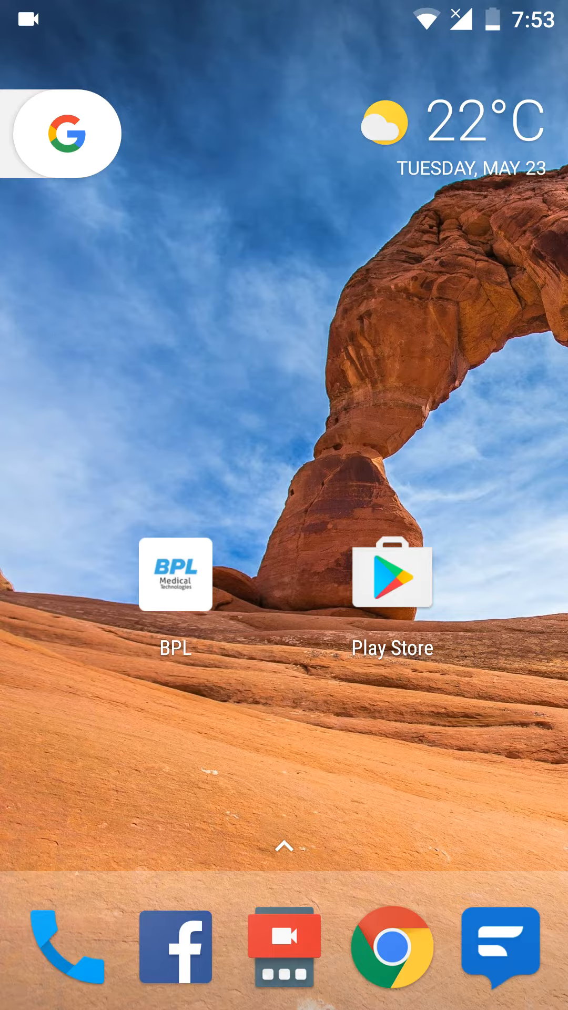
- Find the BPL Medical Technologies listing in Play Store via the 'bpl medtech' search suggestion
click(392, 576)
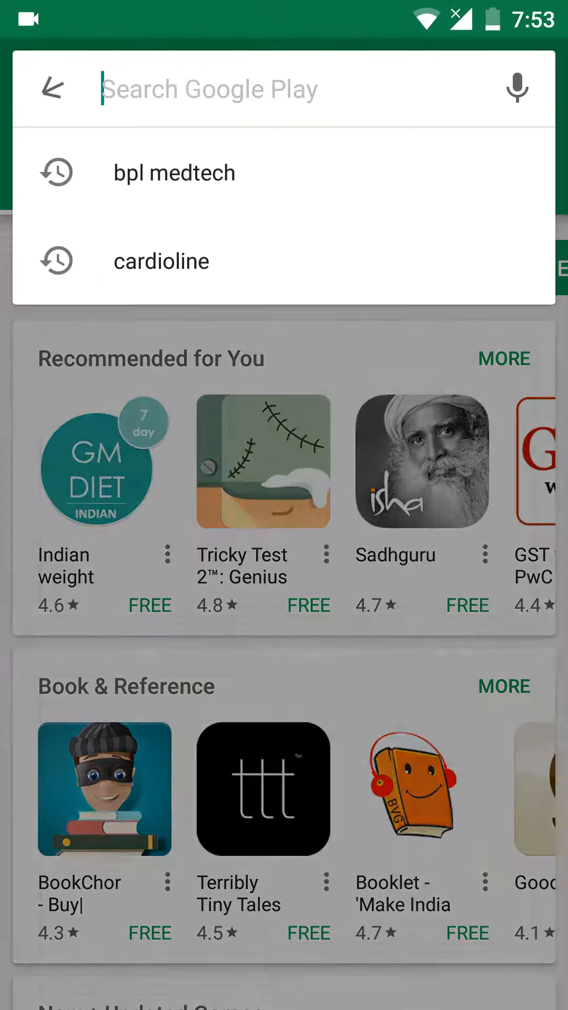
click(173, 172)
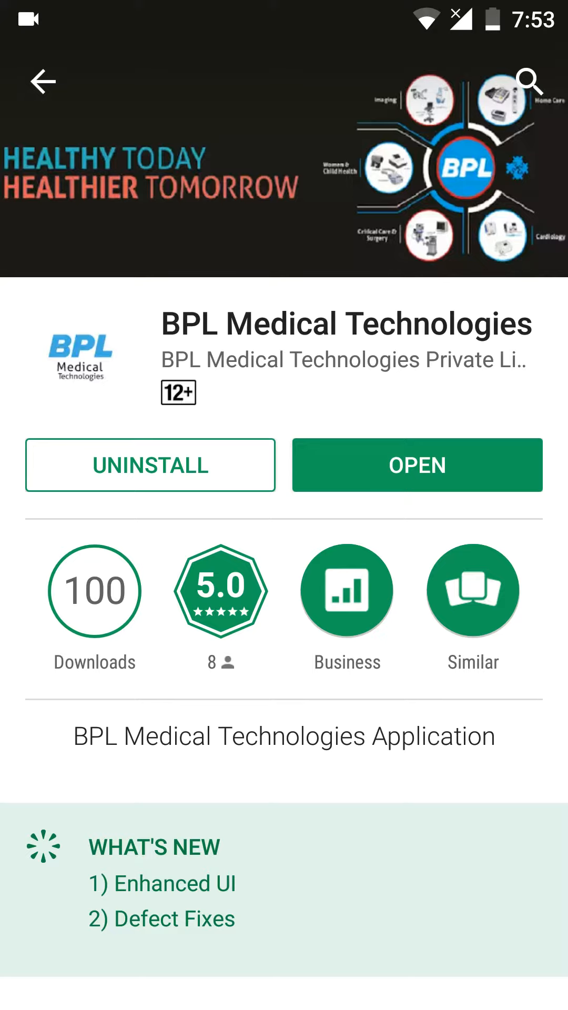
- Launch the installed app to its home screen of Products, Specialties, Service, About Us, Contact Us
click(417, 464)
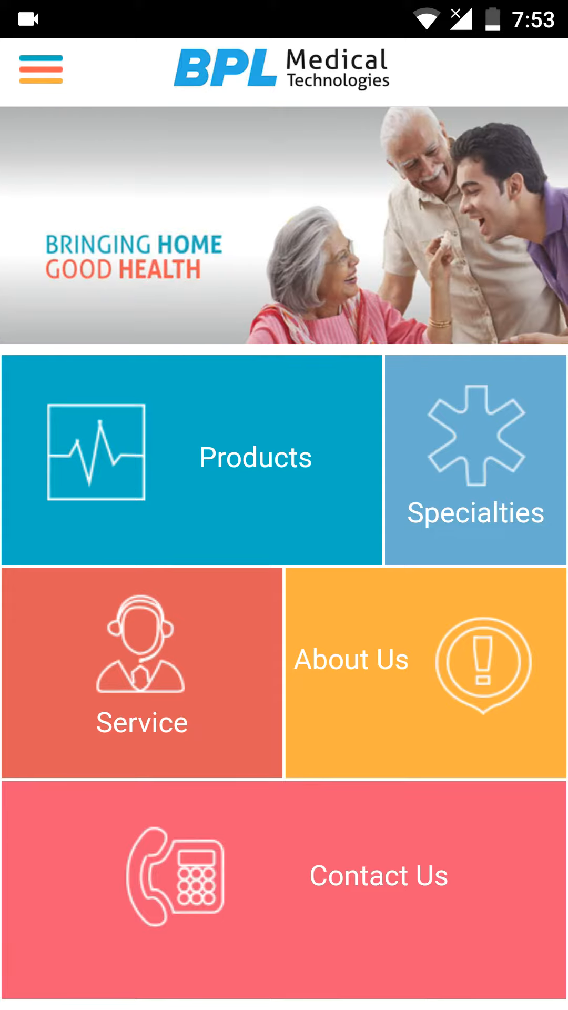
- From Products, reach the Three-Channel ECG range and view the Cardiart GenX3 details
click(192, 457)
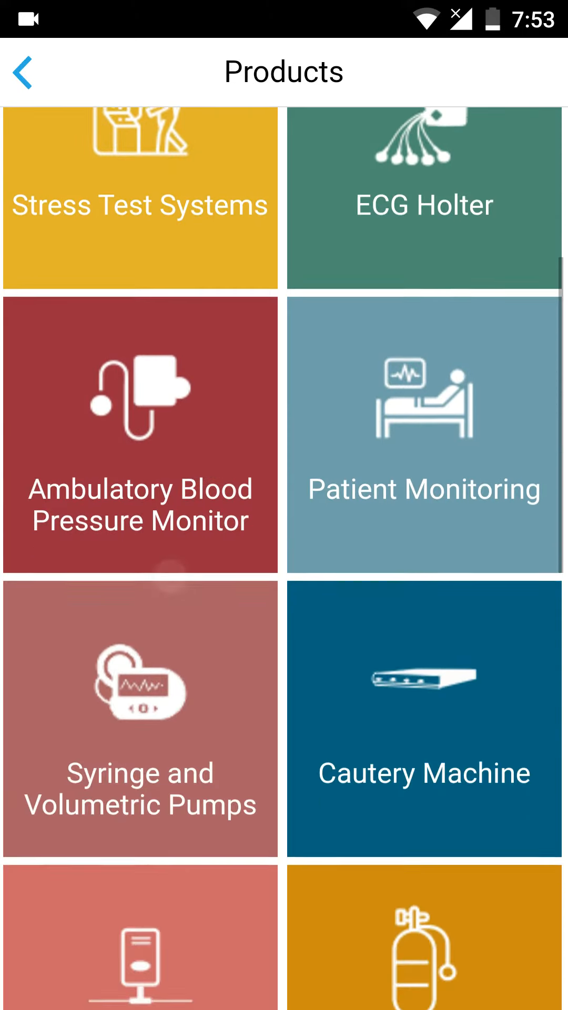
scroll(down, 3)
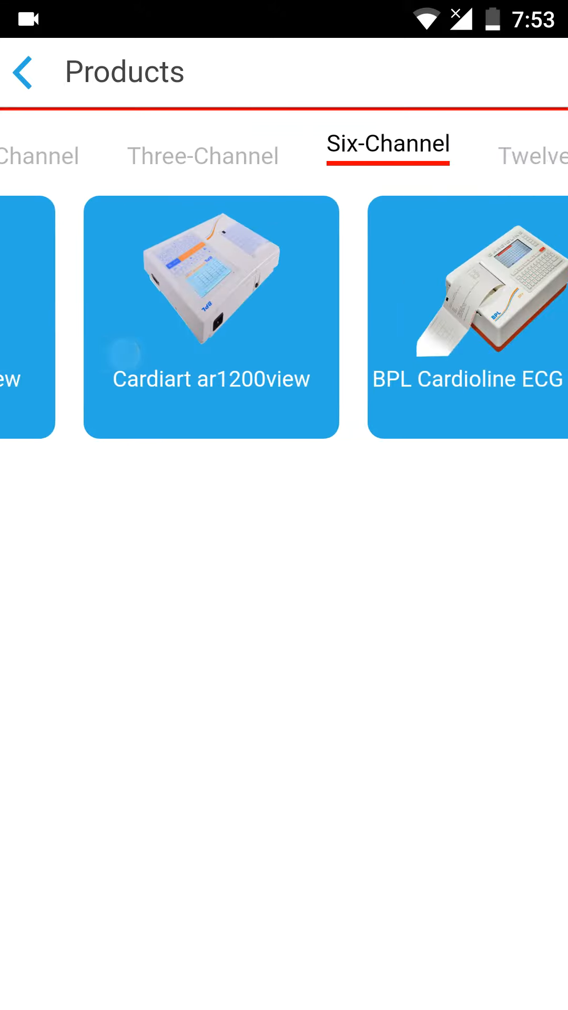
click(528, 156)
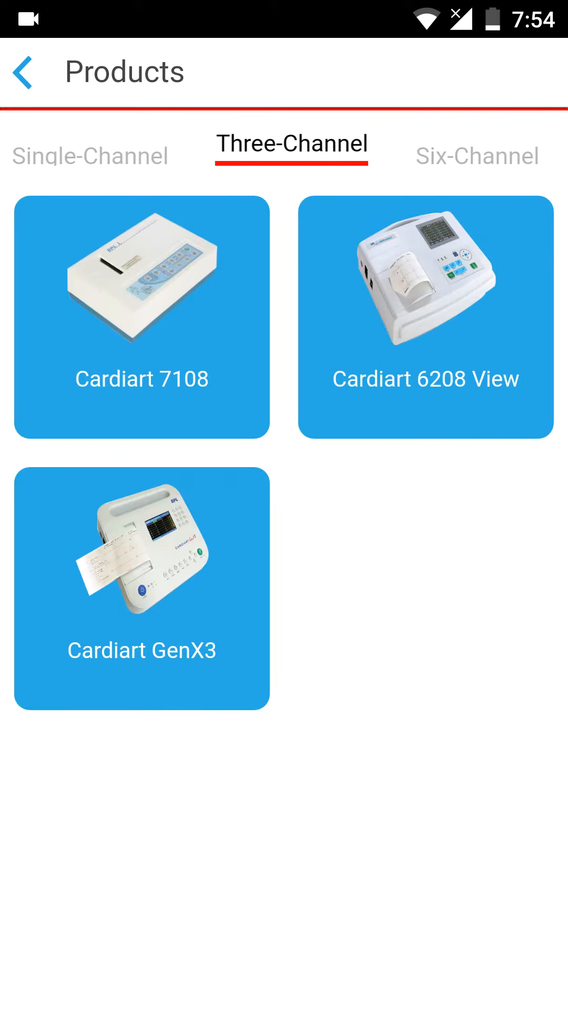
click(141, 586)
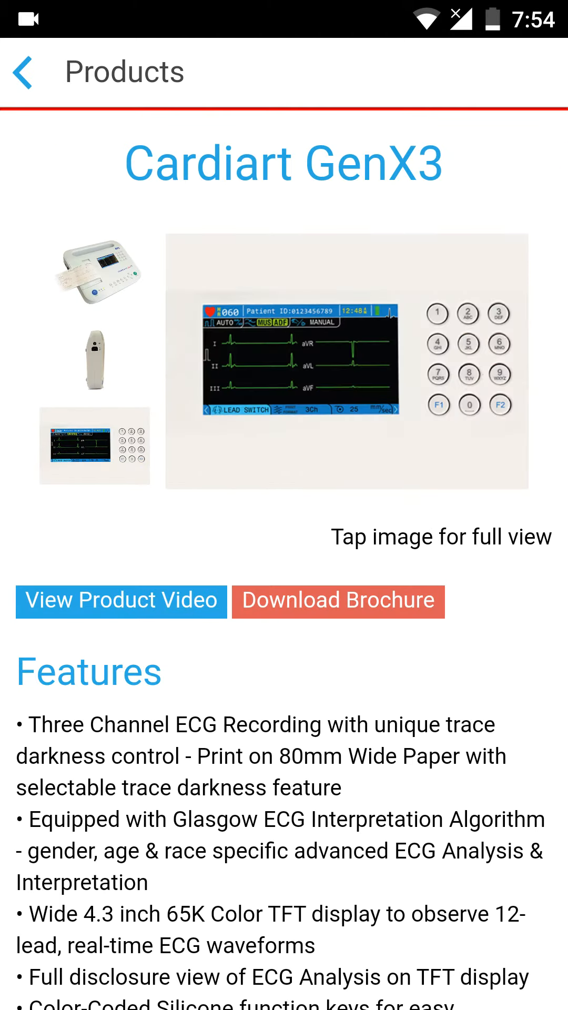
- Read the Cardiart GenX3 features and go back to the home screen
click(346, 361)
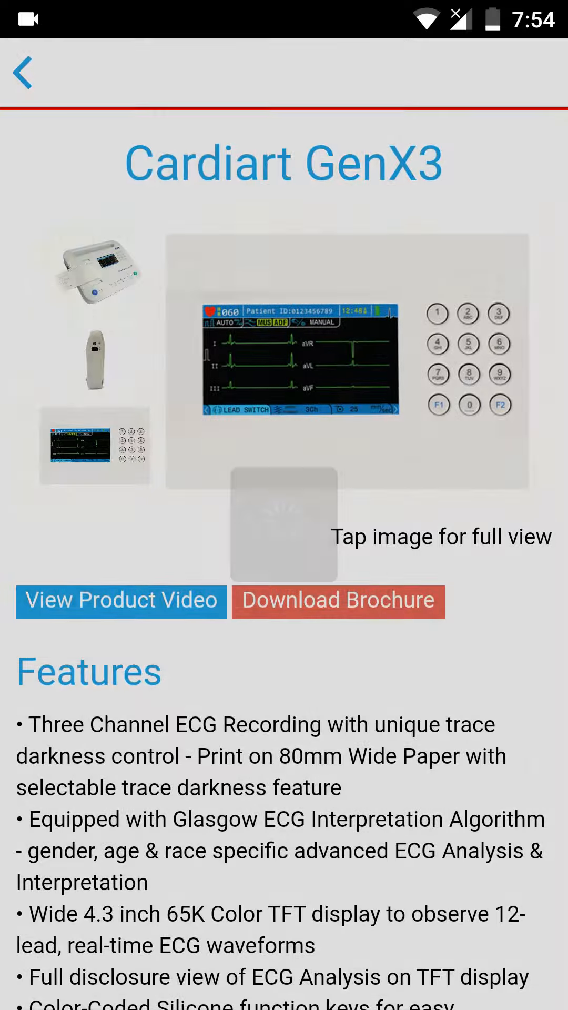
click(22, 72)
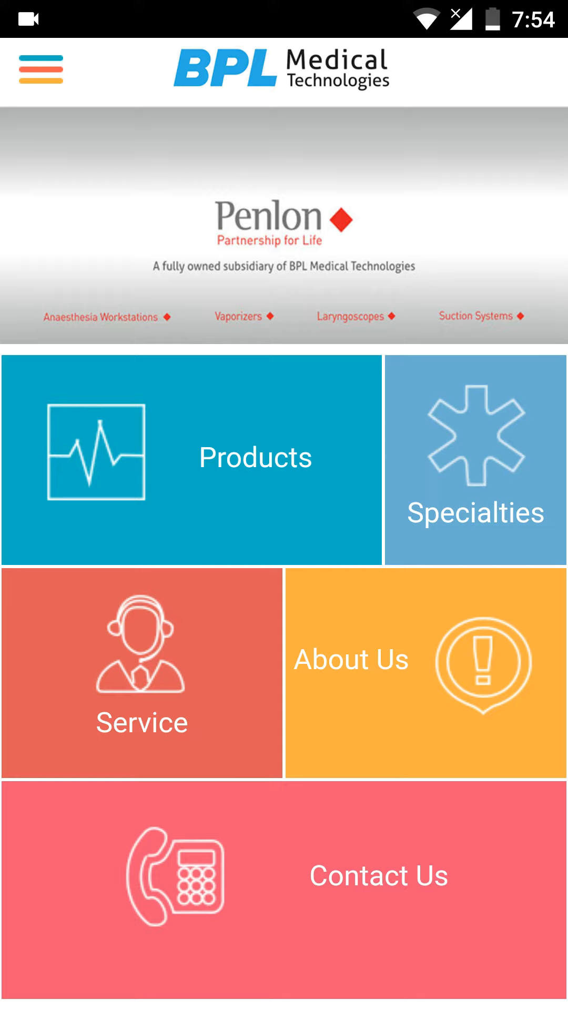
- Browse Specialties (Cardiology, Women and Child Health), then land on the Services list
click(476, 460)
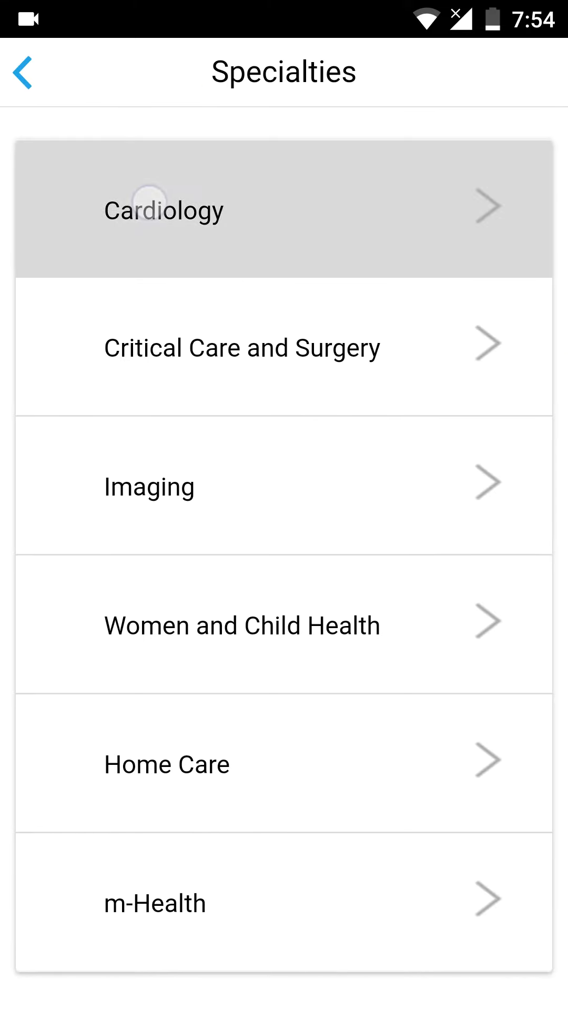
click(164, 208)
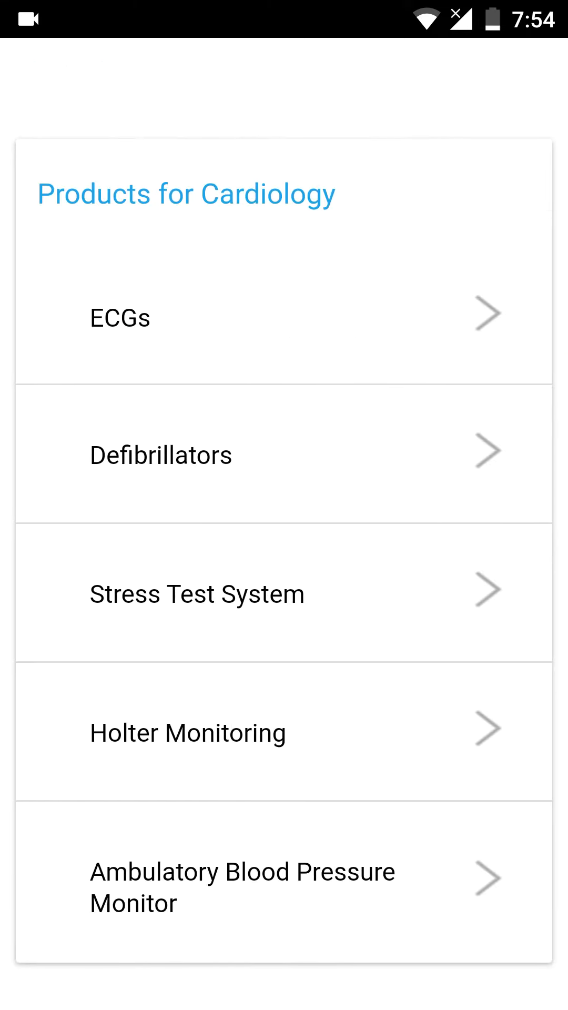
click(26, 71)
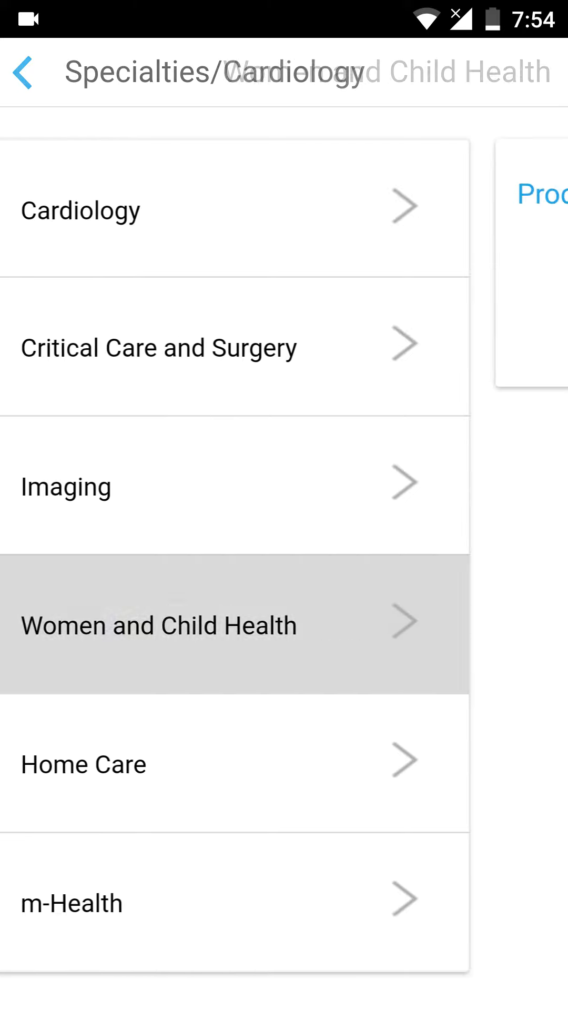
click(158, 624)
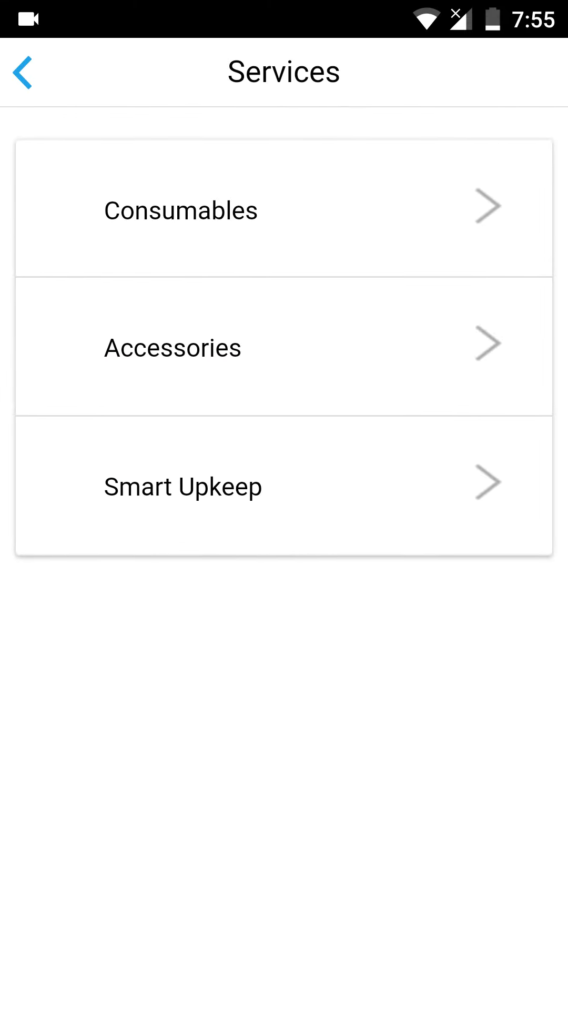
- View the Consumables page with Disposable ECG Electrodes and return home
click(181, 209)
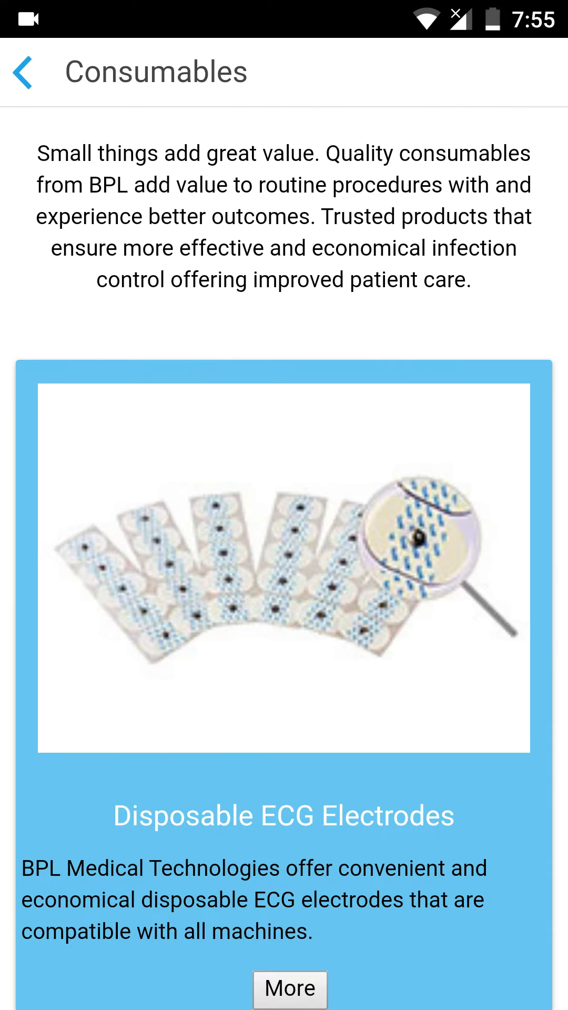
click(289, 988)
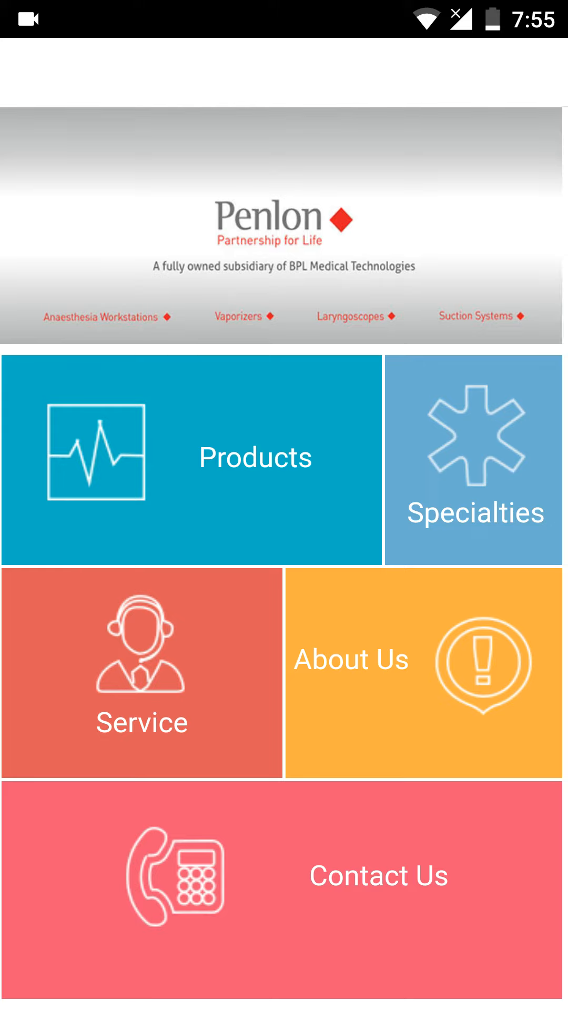
- Visit About Us and its Download catalogue page, scroll the list and return home
click(423, 673)
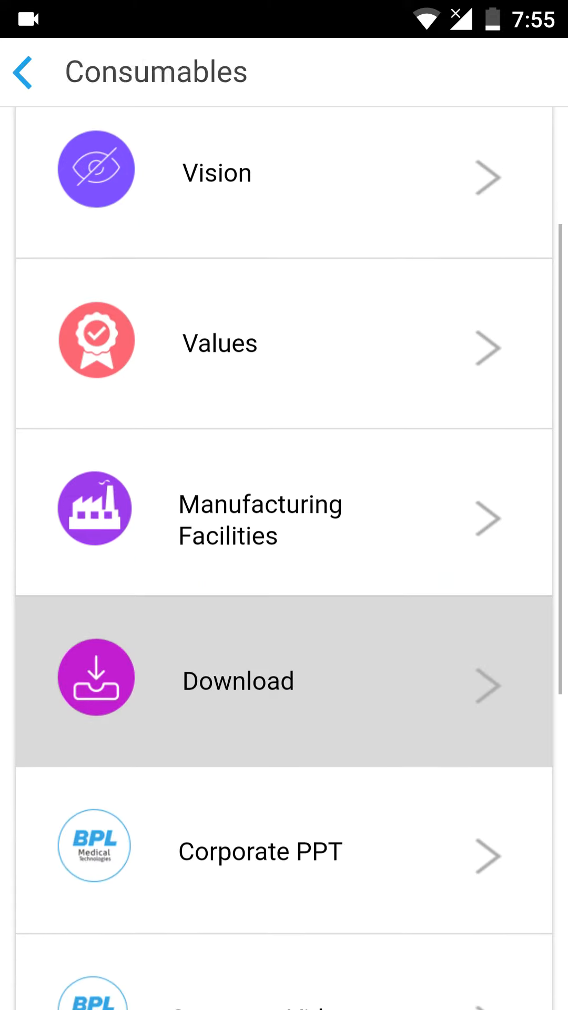
click(239, 681)
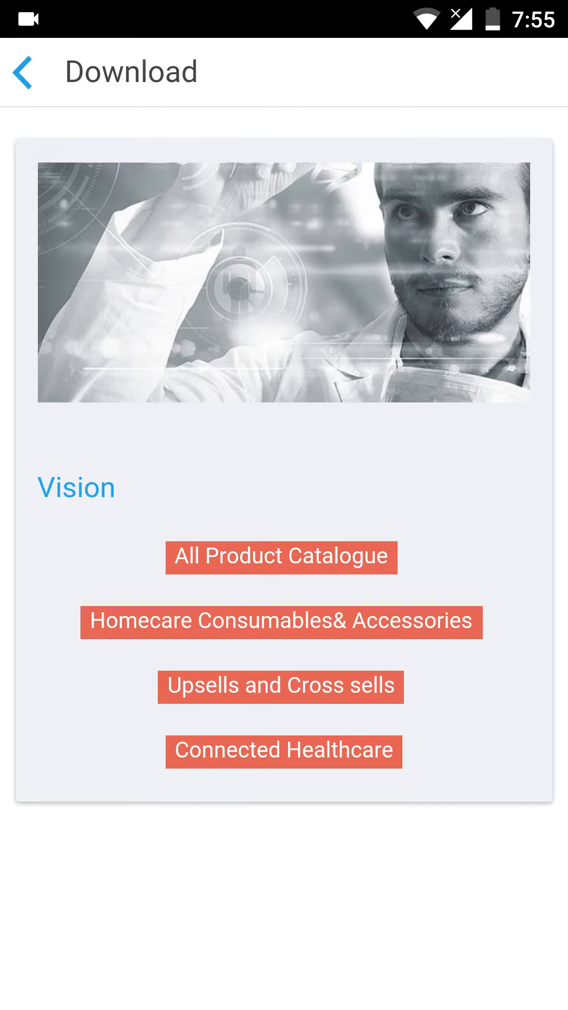
click(25, 70)
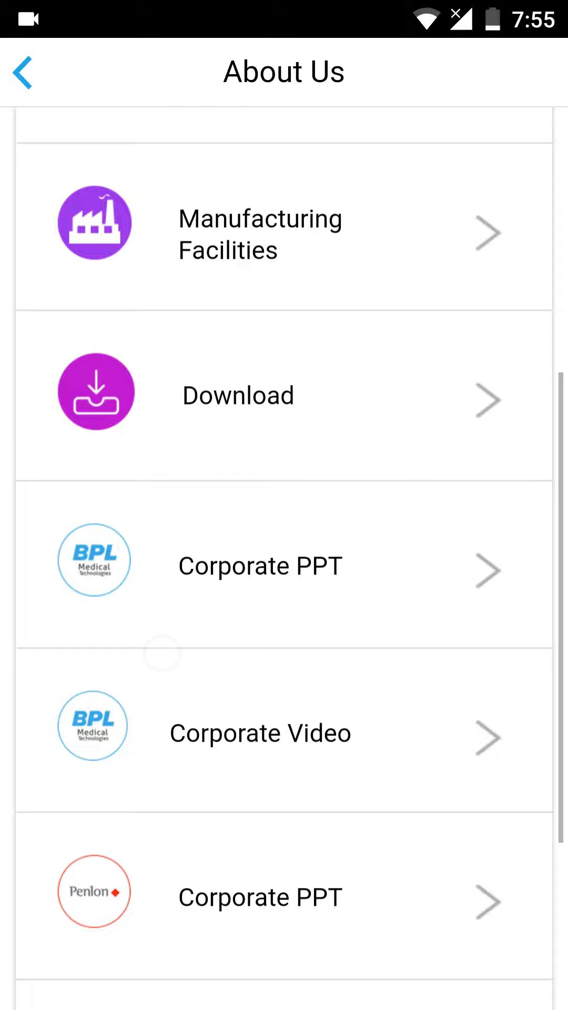
scroll(down, 3)
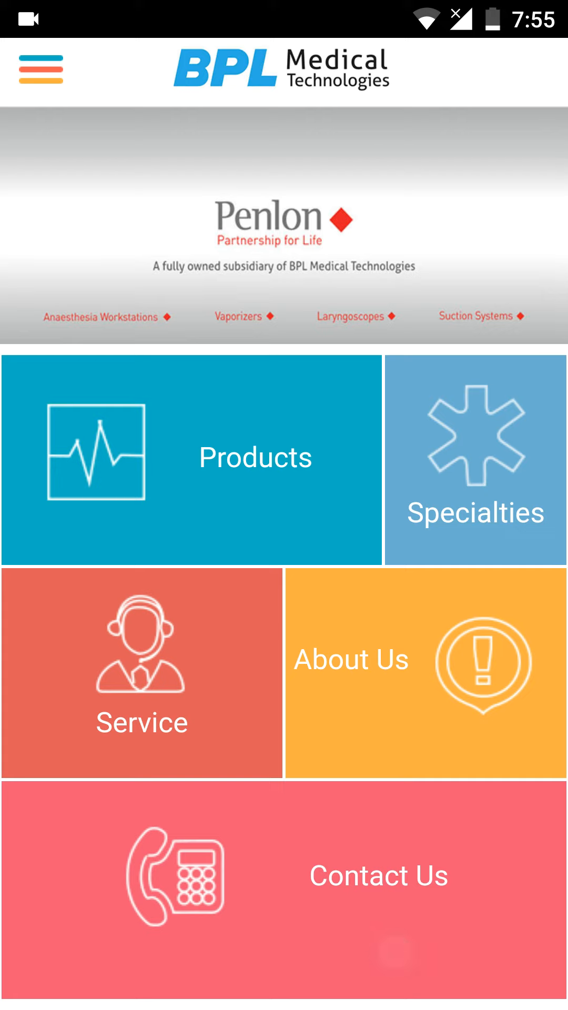
click(378, 874)
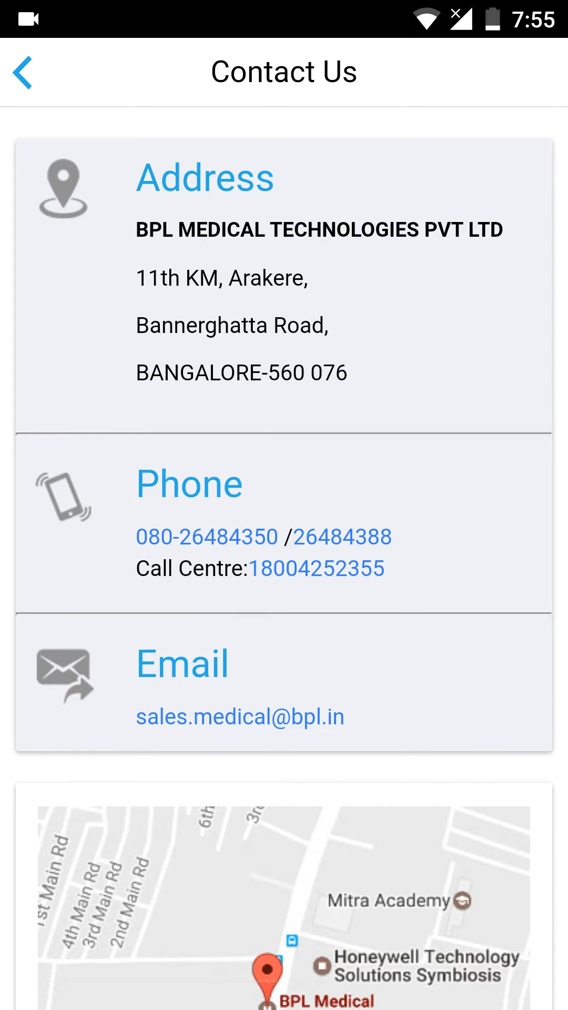
click(22, 73)
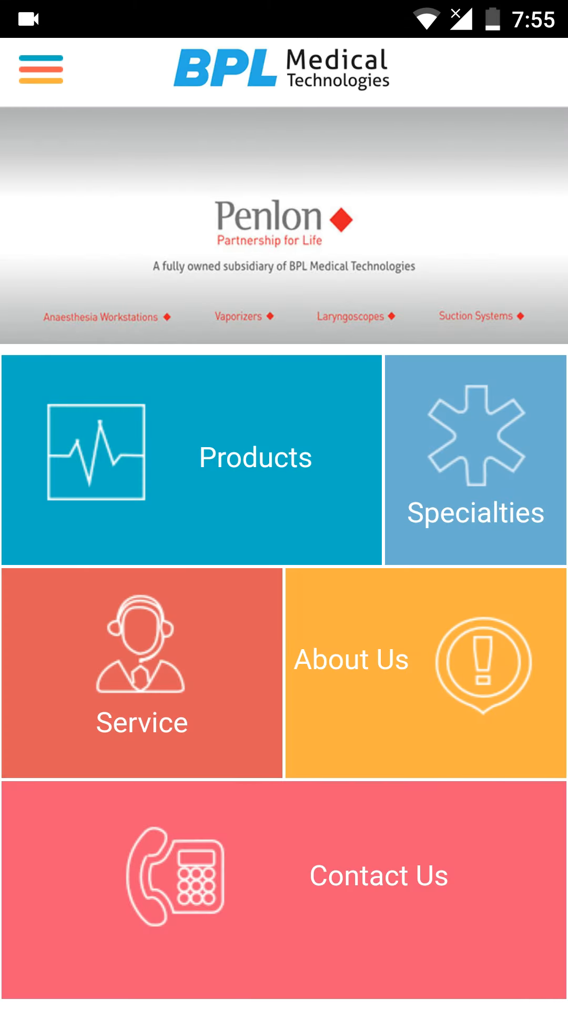